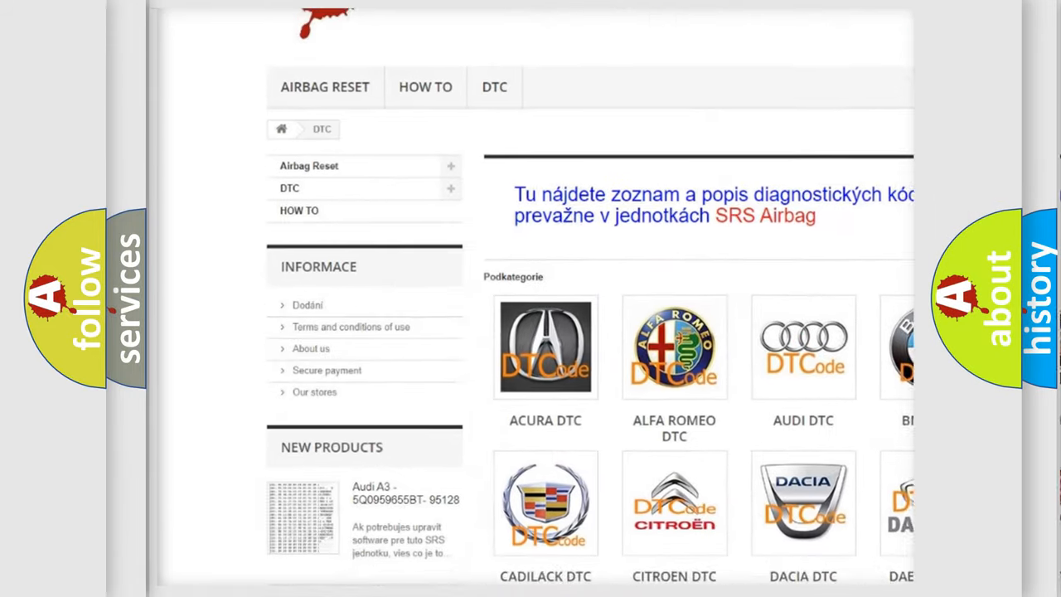
scroll(down, 3)
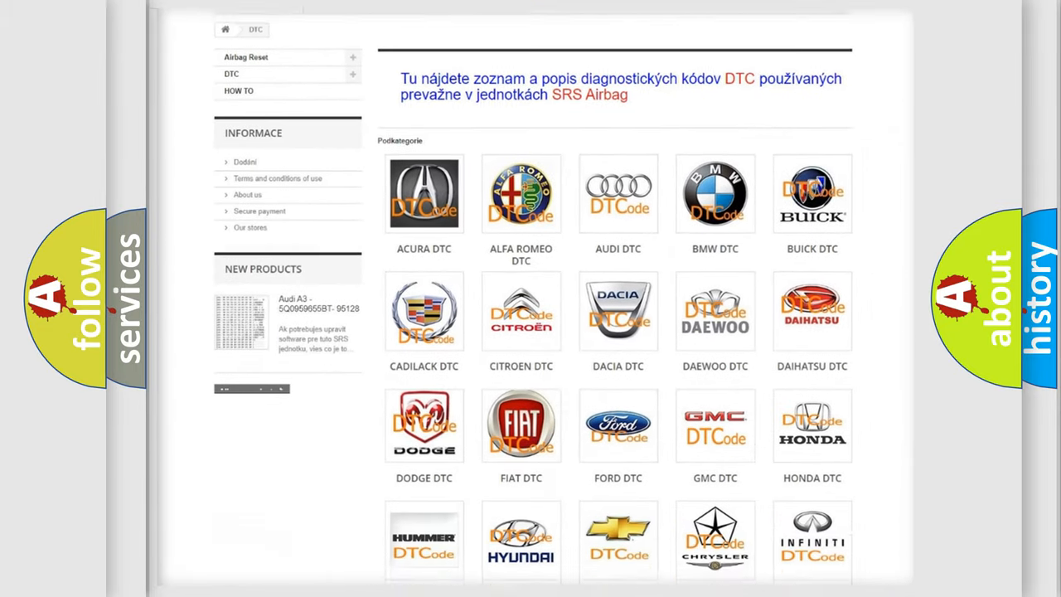
scroll(down, 3)
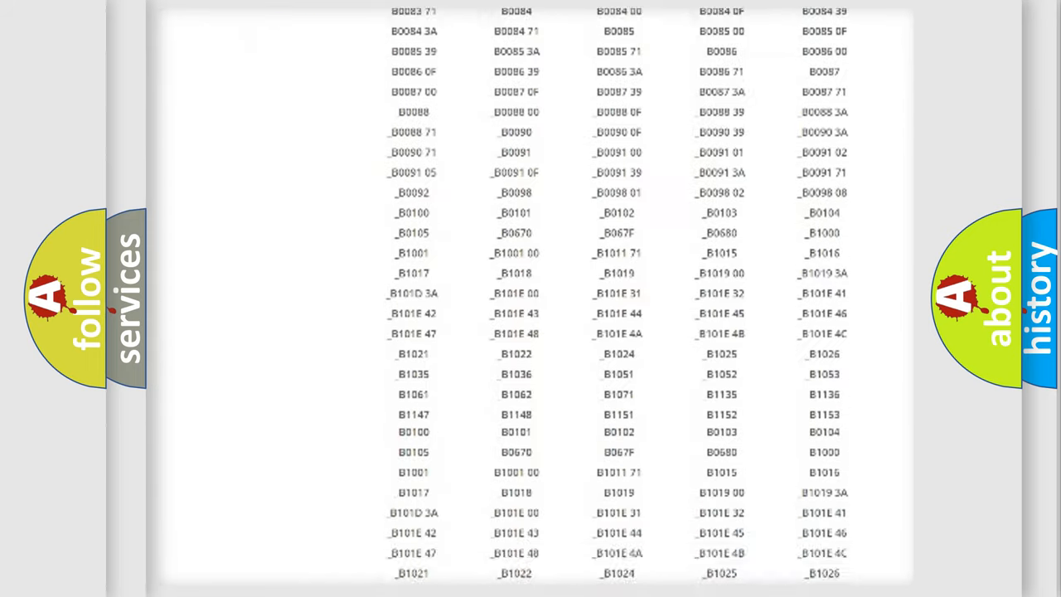
scroll(down, 3)
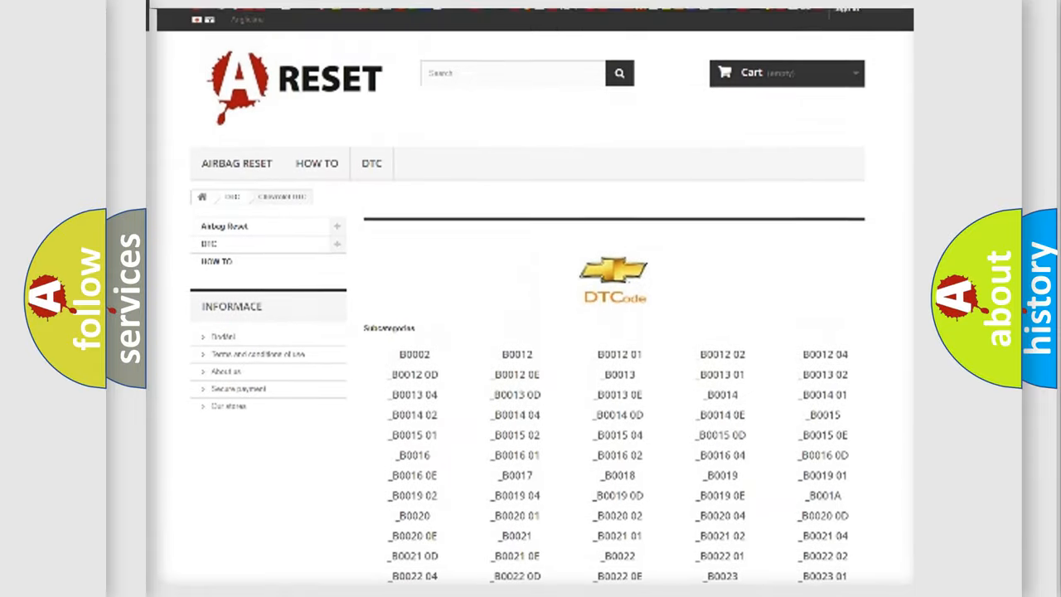
scroll(up, 3)
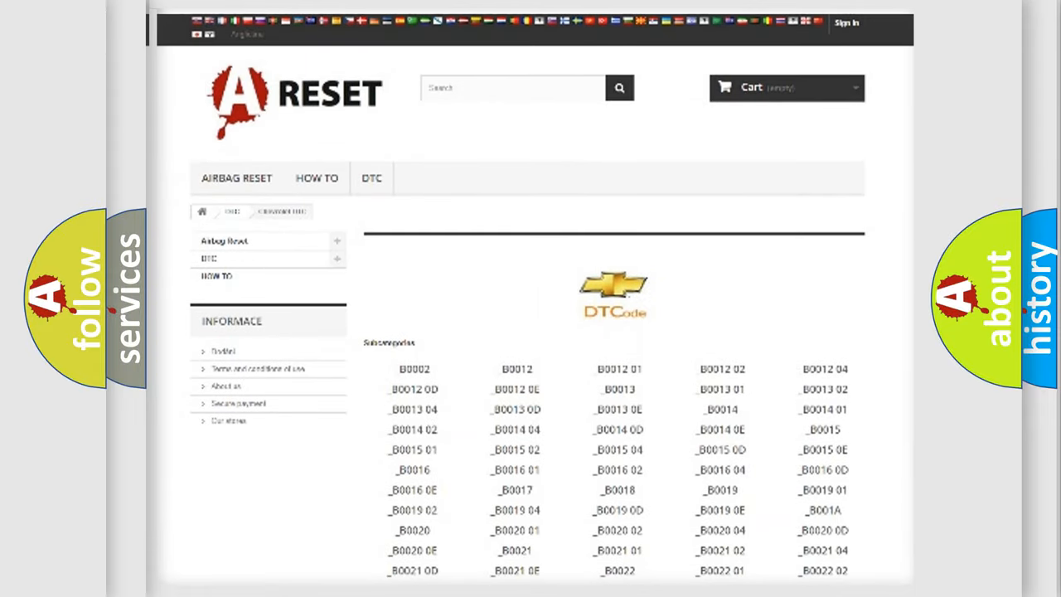